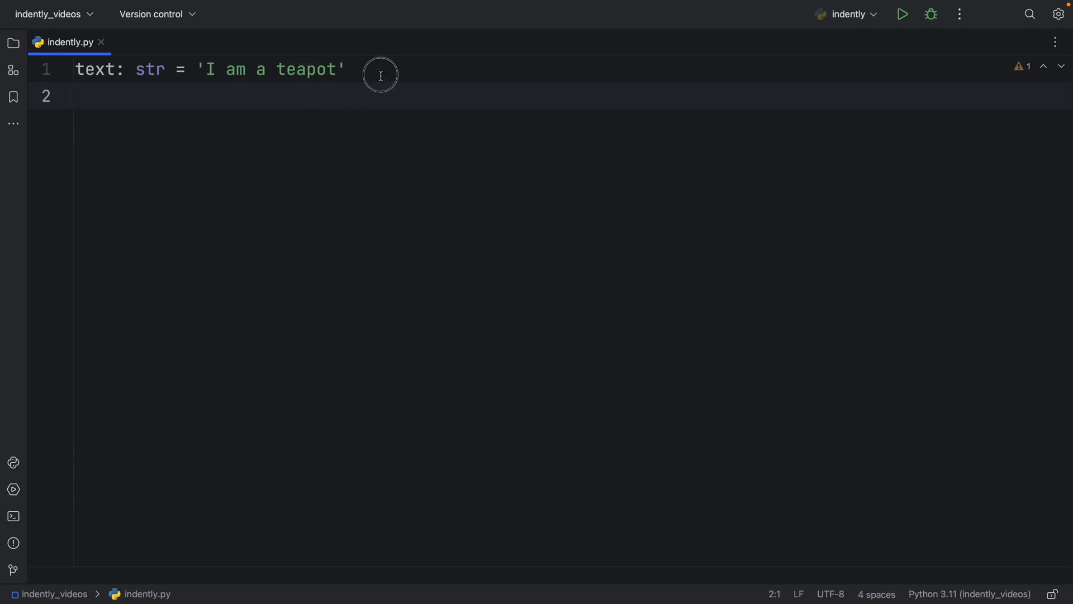
Step: Add print(text[5:10]) below the teapot string and run it, printing 'a tea'
key(enter)
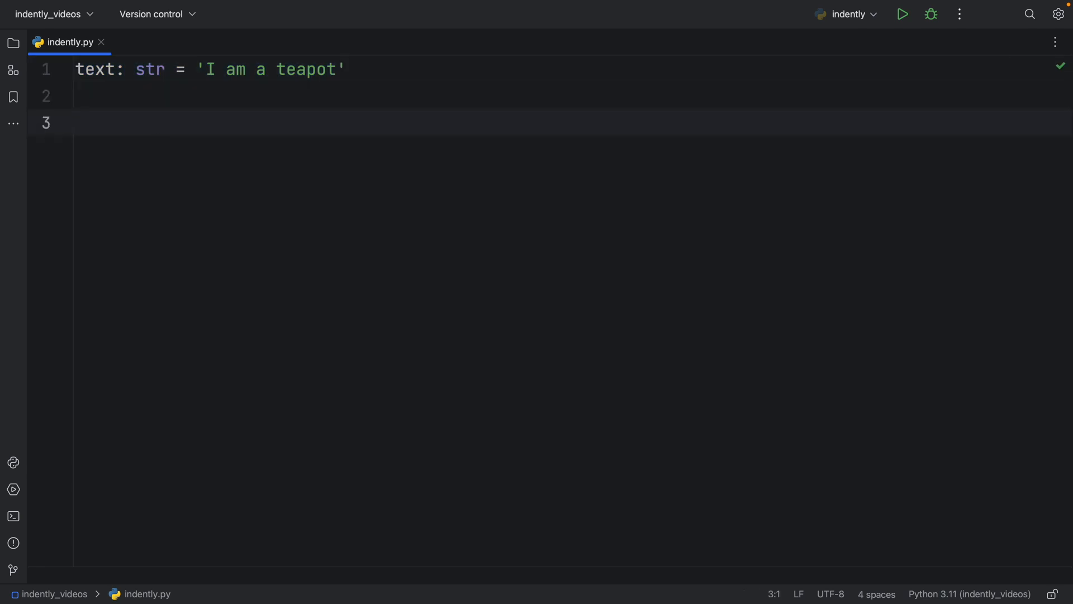
text(print()
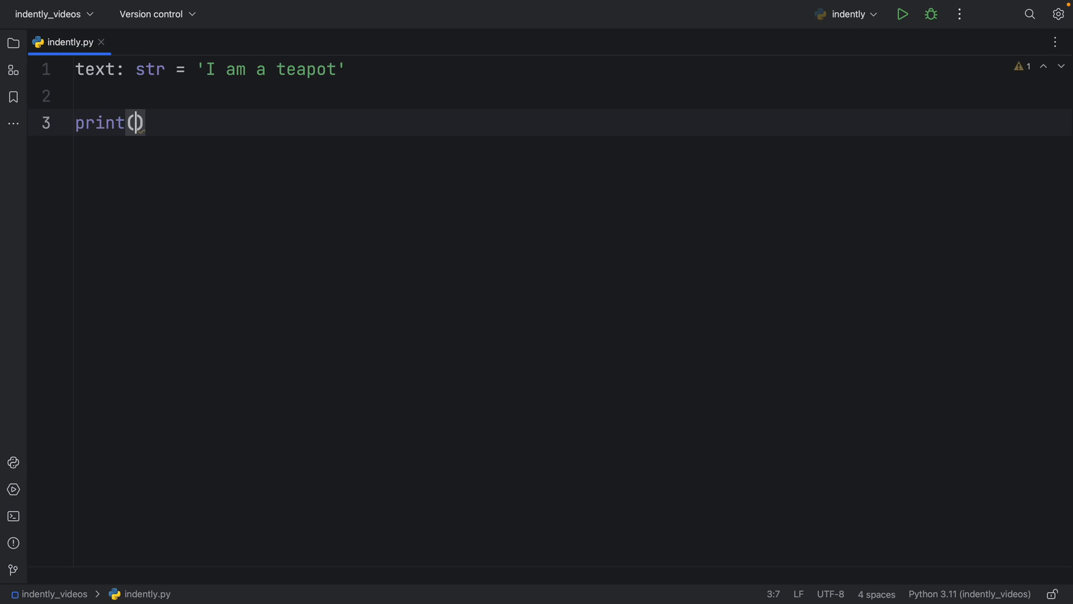
text(text[)
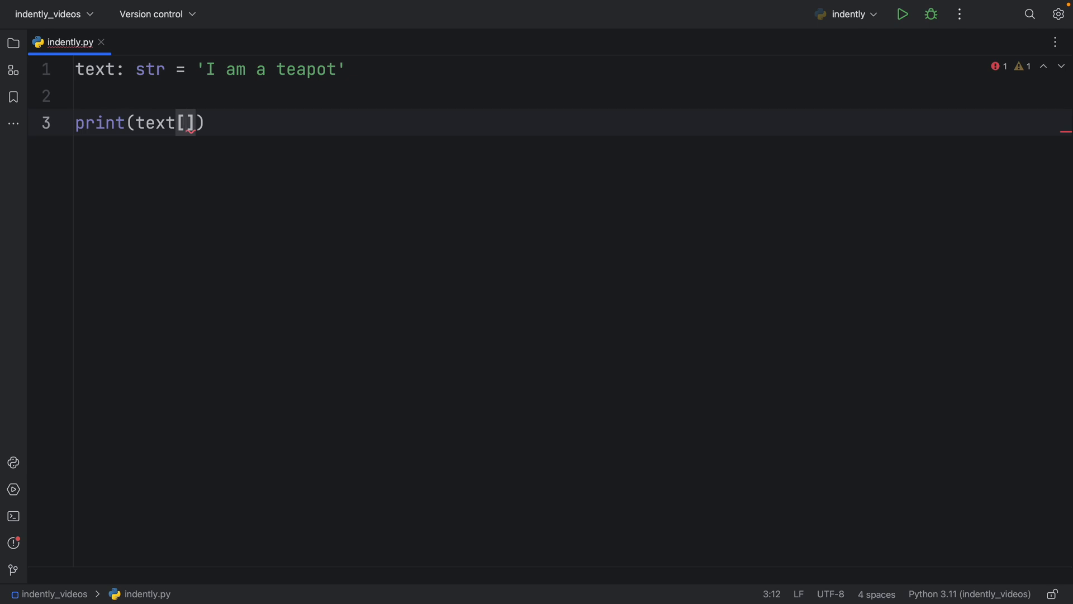
text(5)
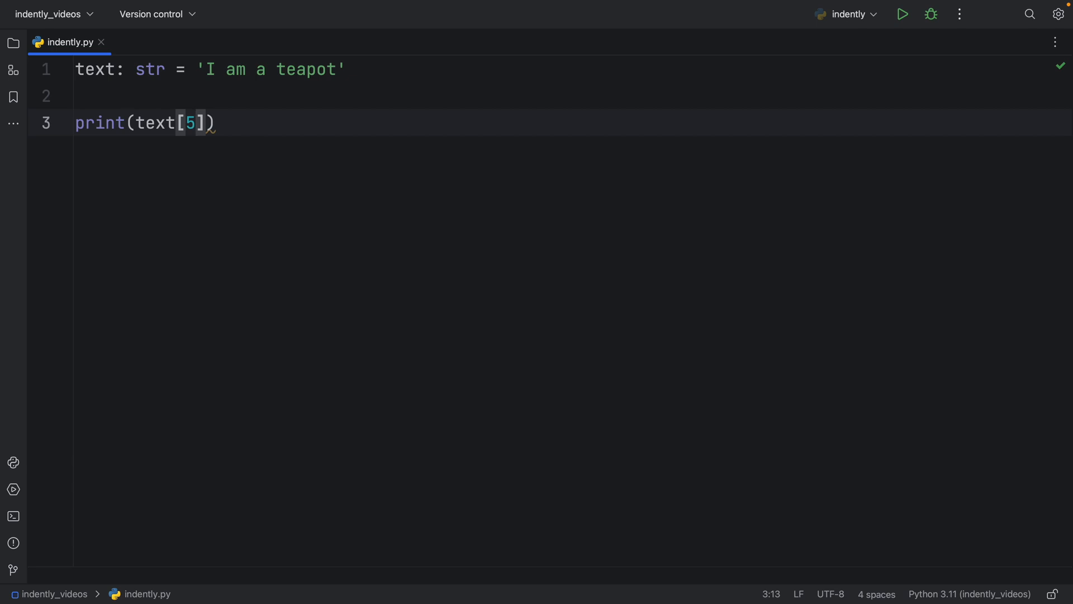
text(:10)
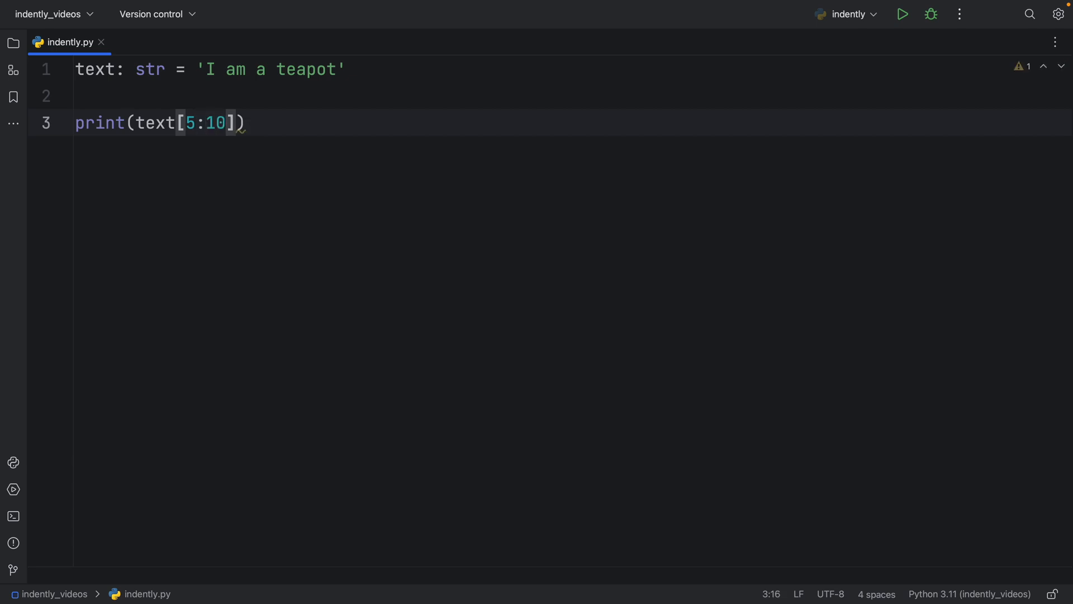
click(902, 13)
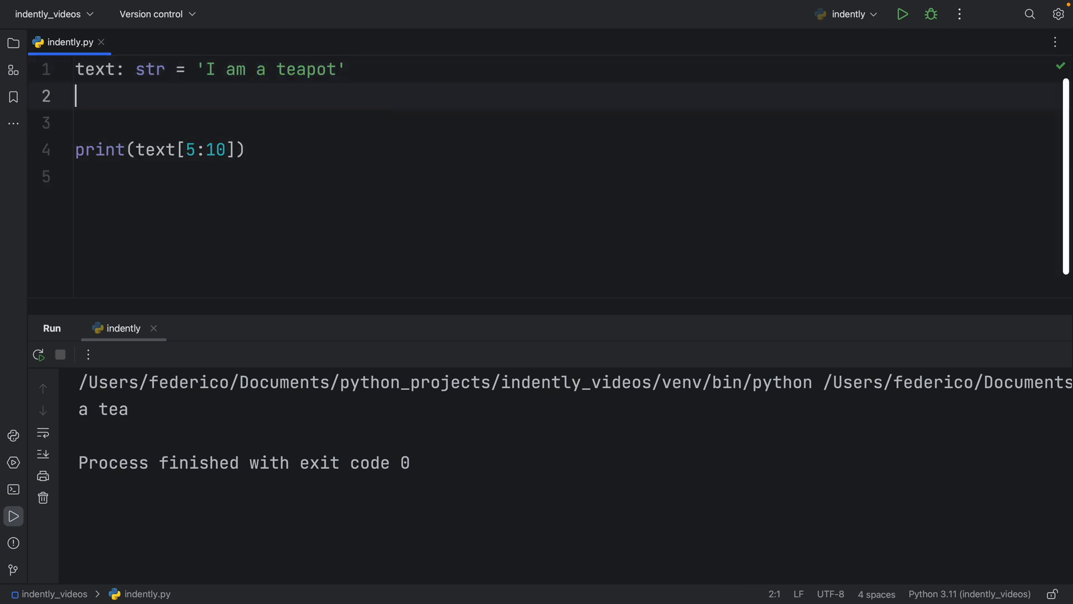
Step: Add text2 'I am not a Teapot' and print both strings sliced [3:10]
text(text2: str = ')
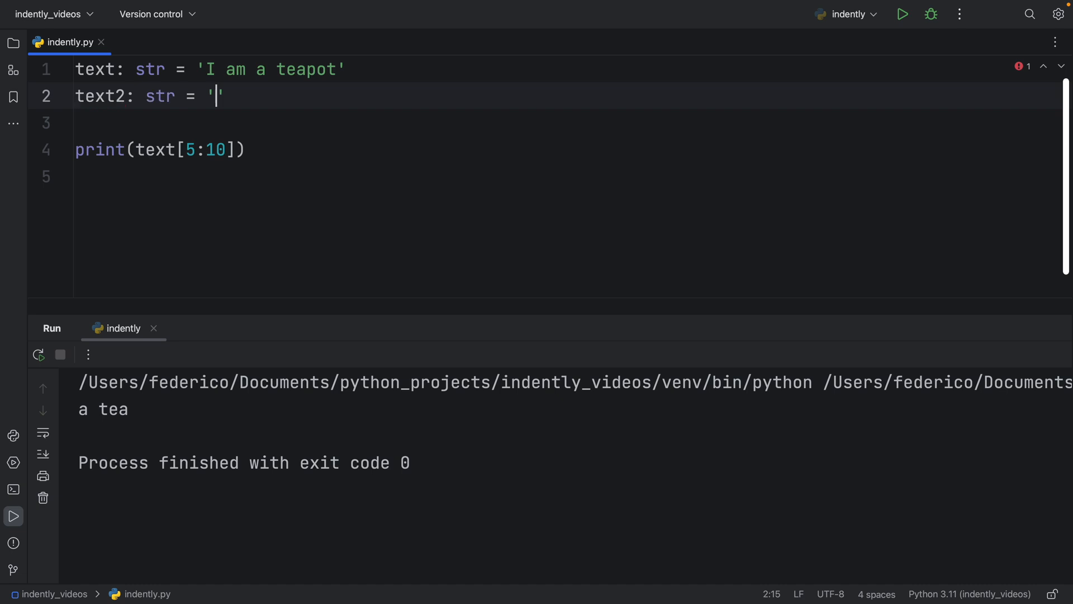
text(I am not a)
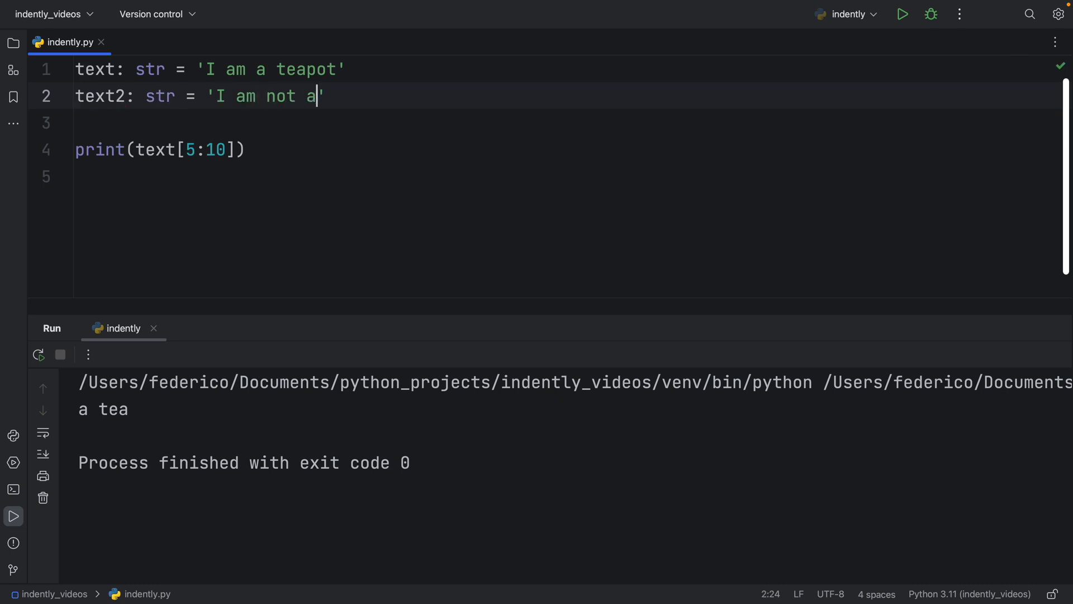
text(Teapot)
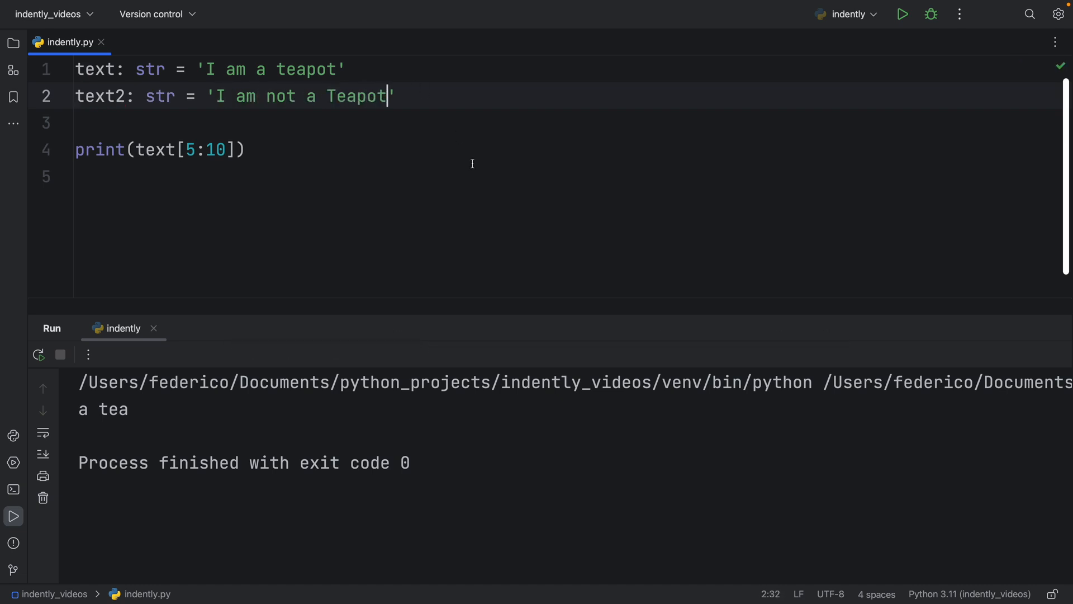
click(248, 149)
text(print(text2[5:10]))
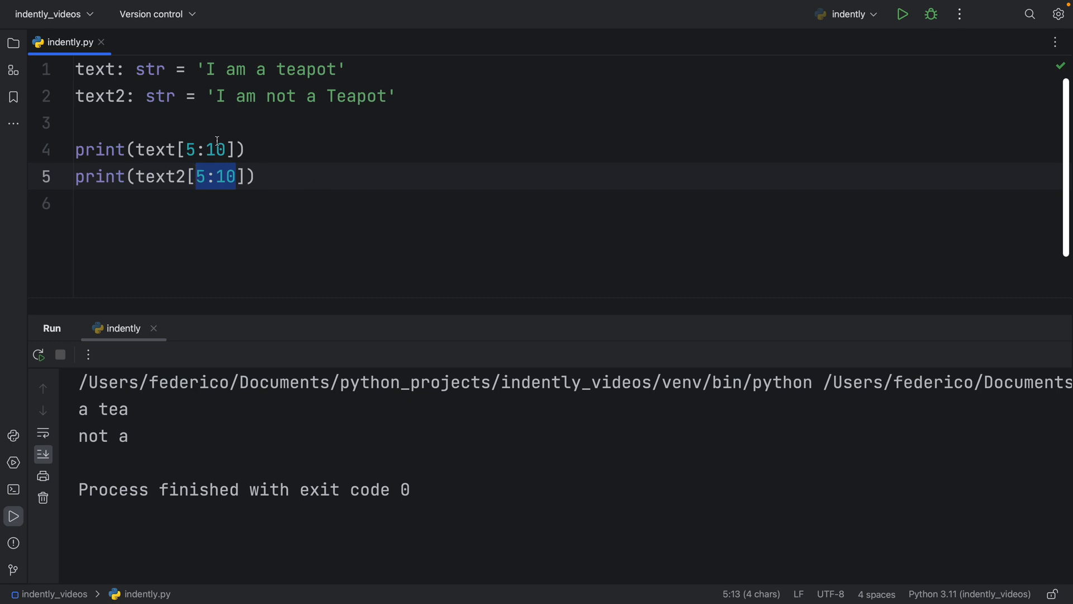
click(193, 149)
text(3)
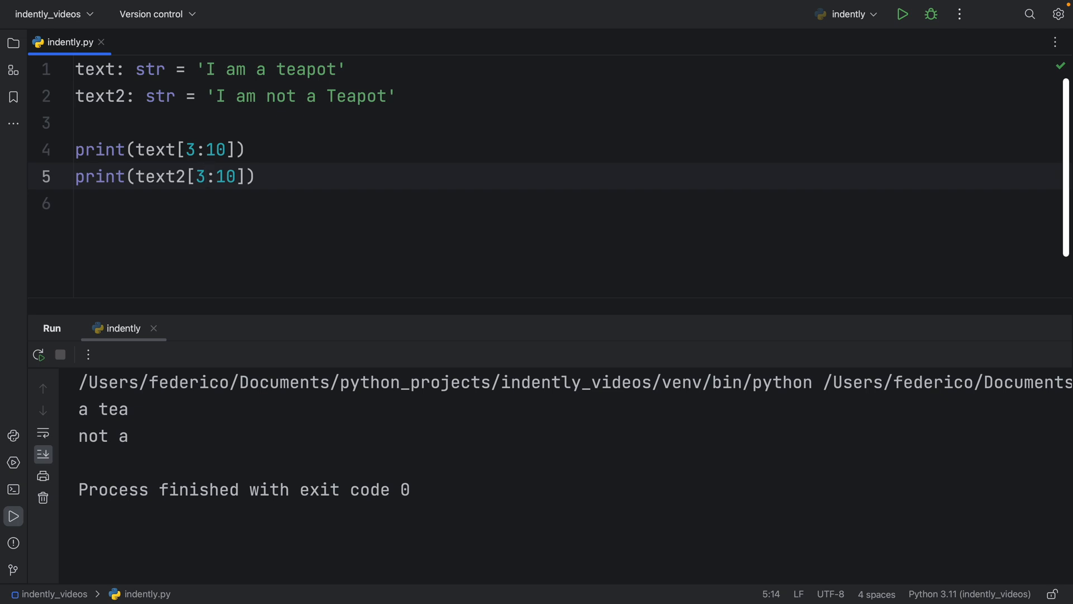
scroll(right, 3)
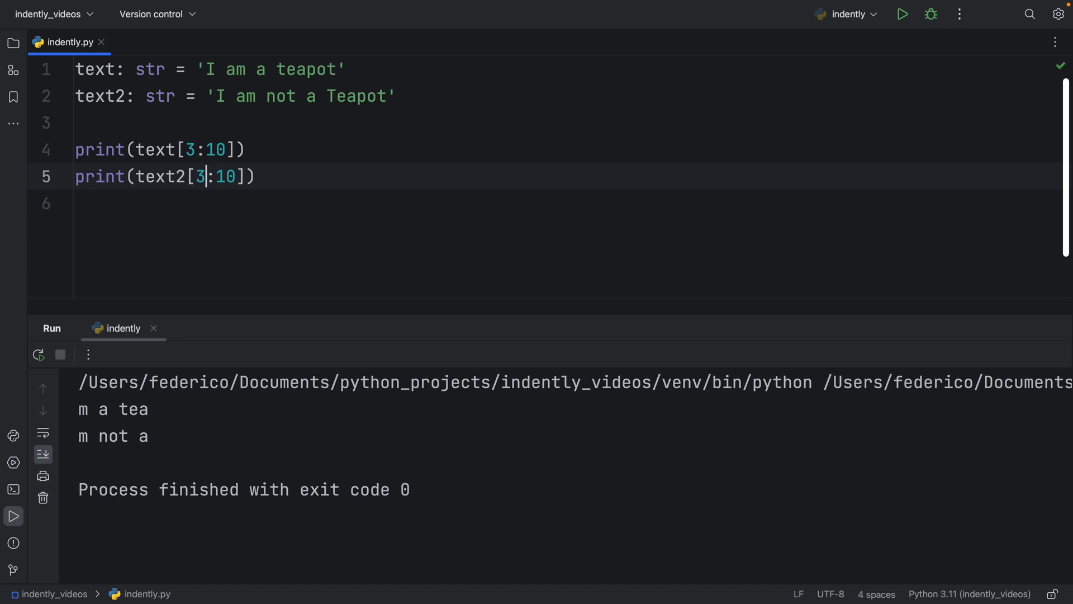
Step: Write my_slice = slice() below the string definitions, replacing the [3:10] experiment
click(342, 123)
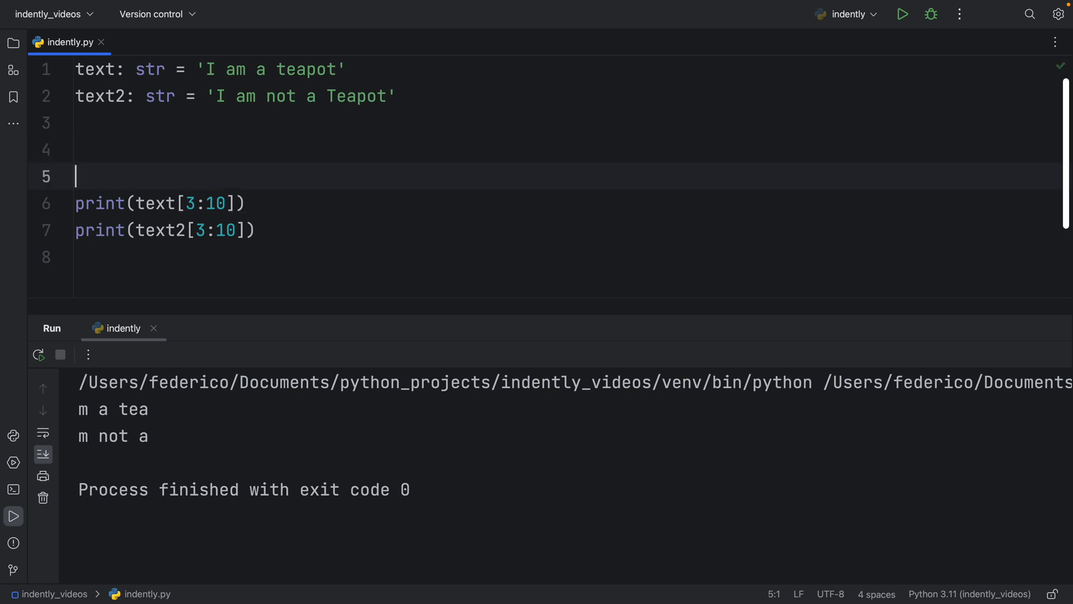
text(my_:s)
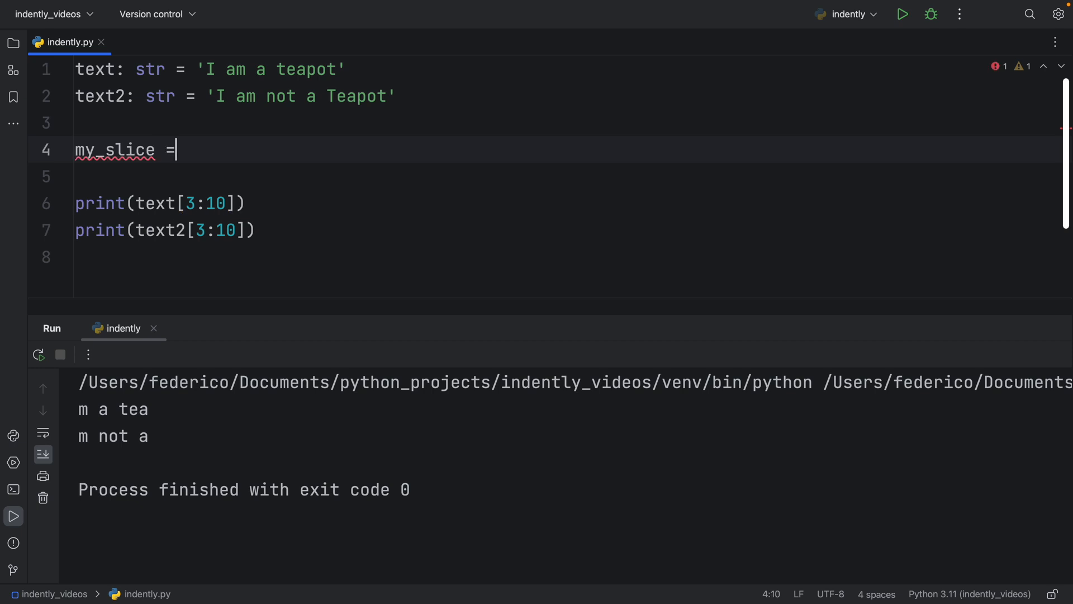
text([3])
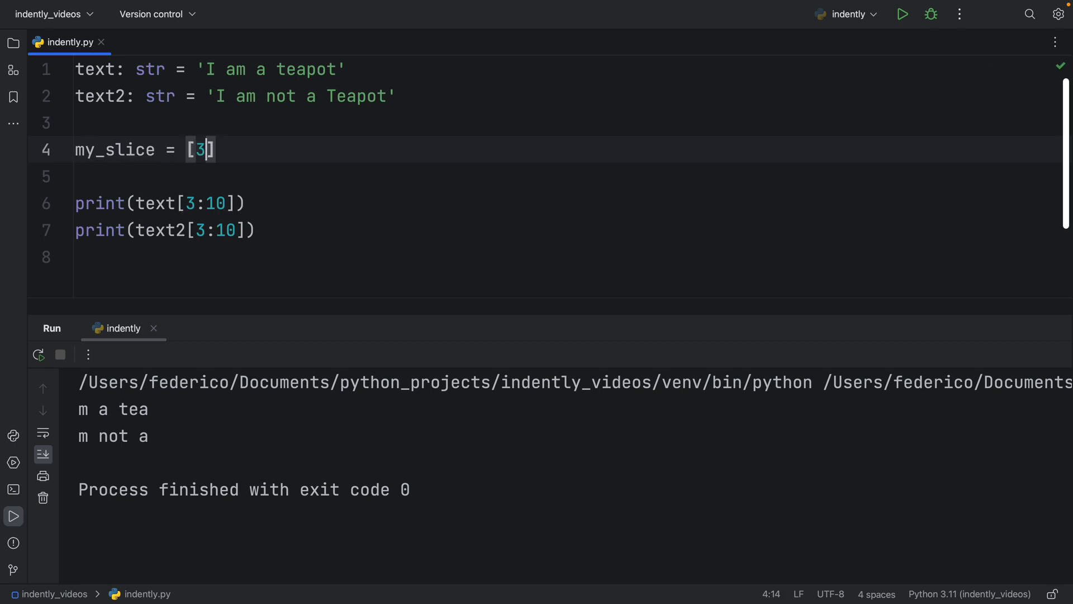
text(:10)
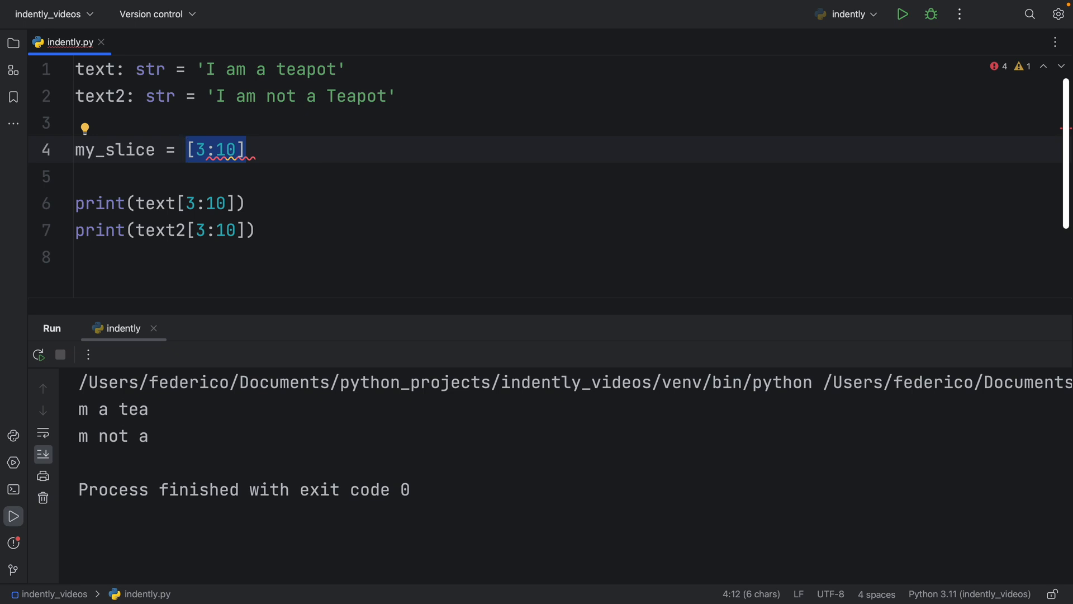
text(slice())
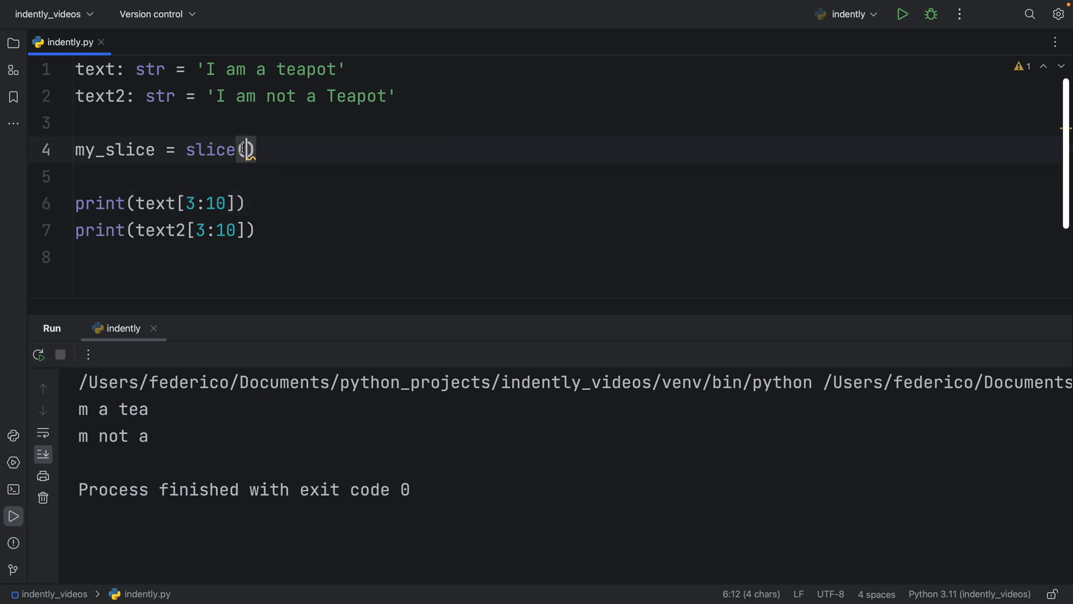
Step: Fill in slice(3, 10), index both prints with my_slice, then remove the 3
text(3)
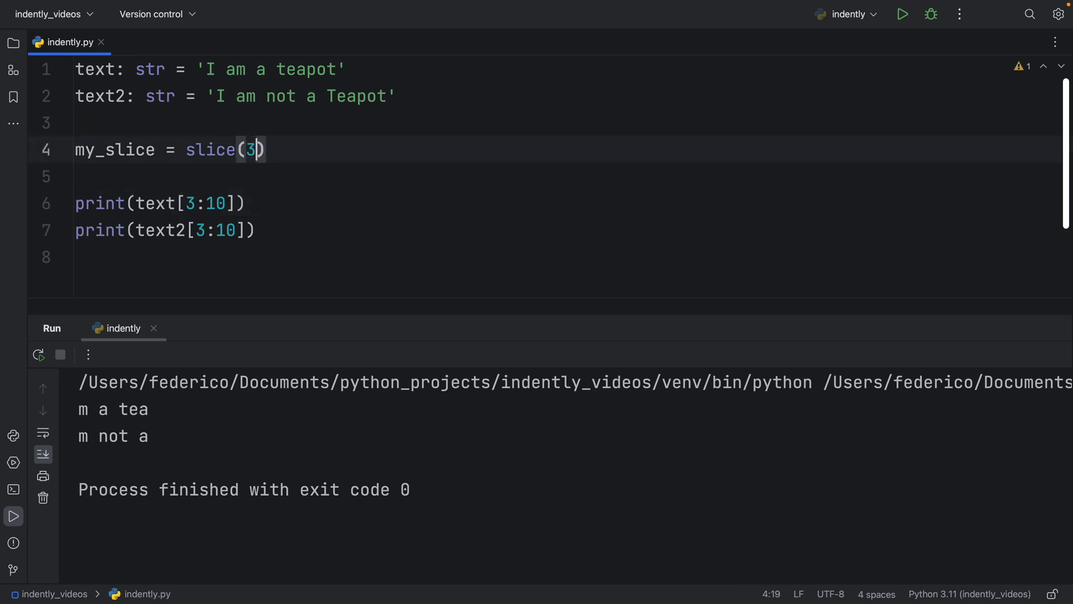
text(, 10)
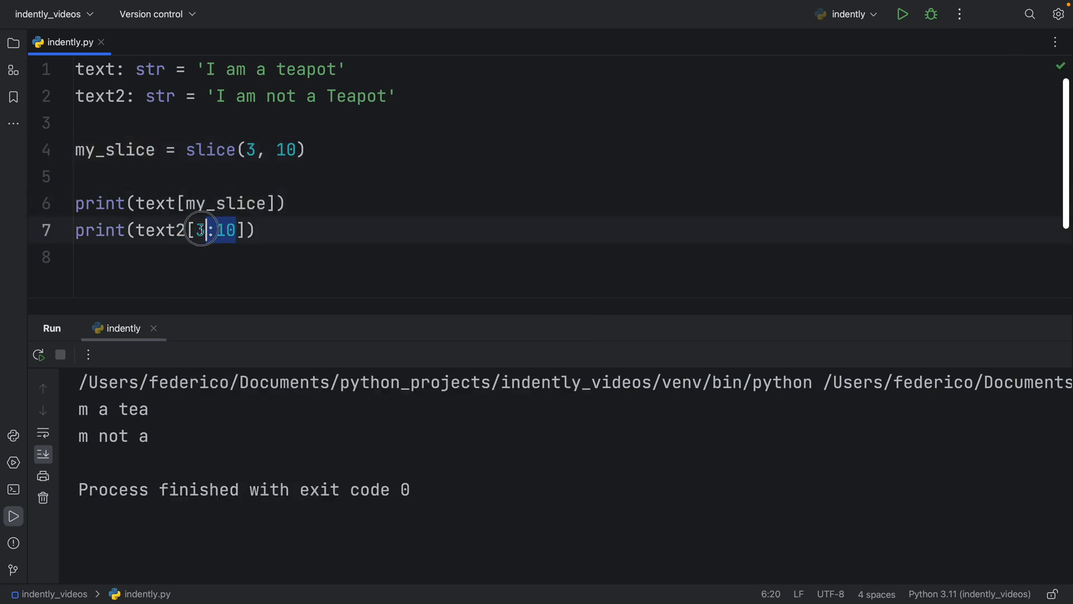
text(my_slice)
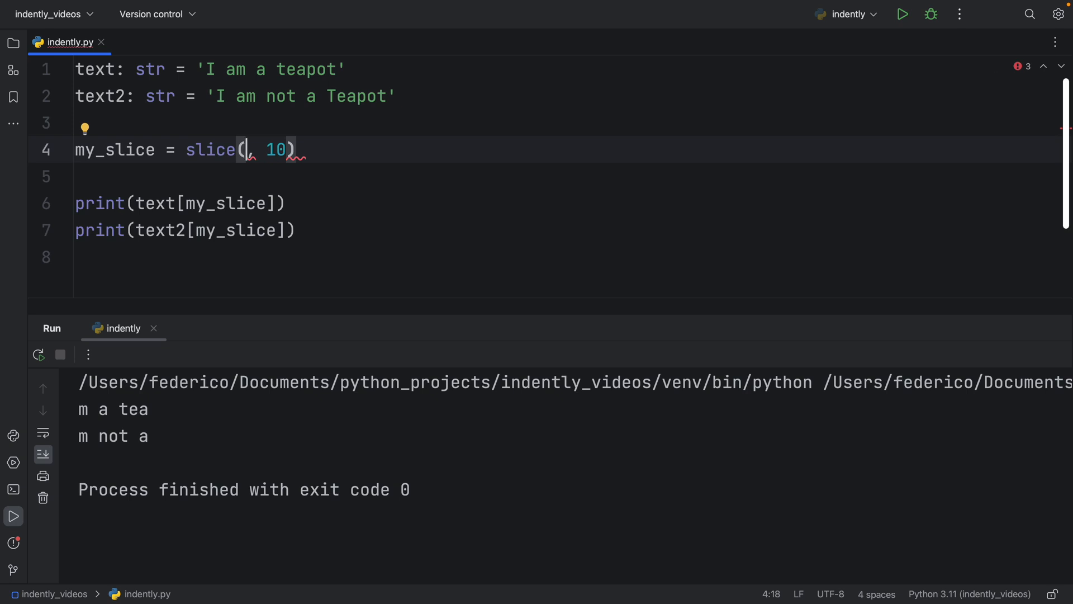
Step: Use None as the slice start and rerun, printing 'I am a tea' and 'I am not a'
text(None)
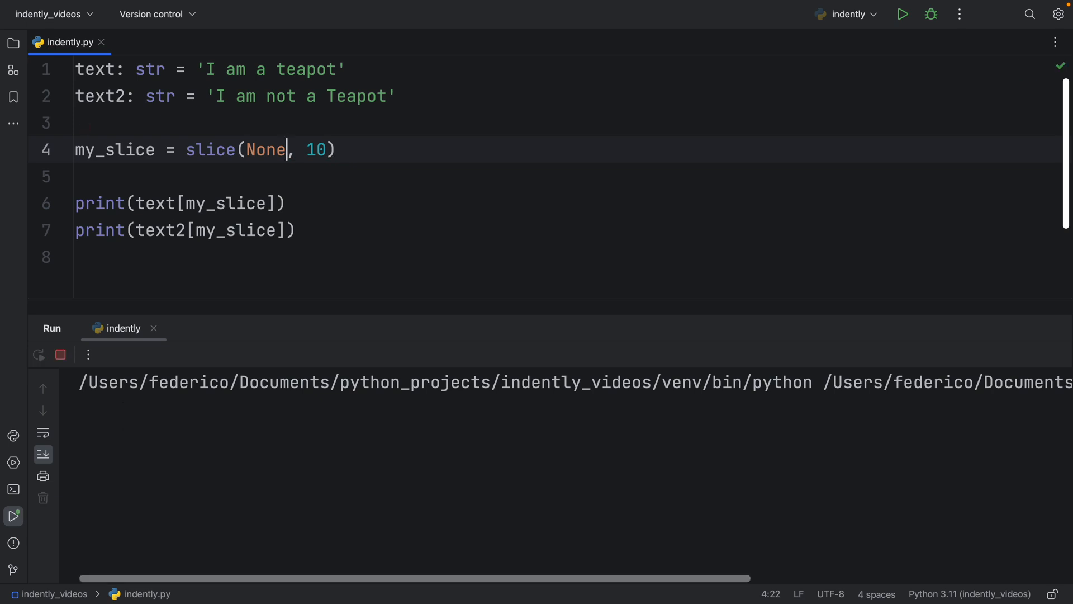
click(902, 14)
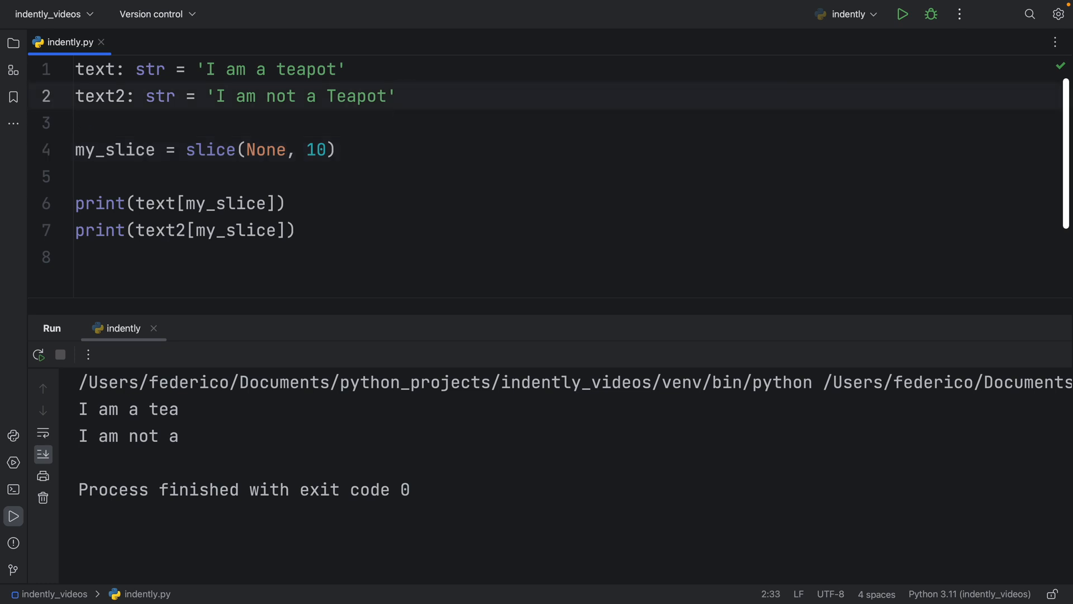
Step: Briefly try text2[::-1], then set my_slice to slice(None, None, -1) and run
text([::])
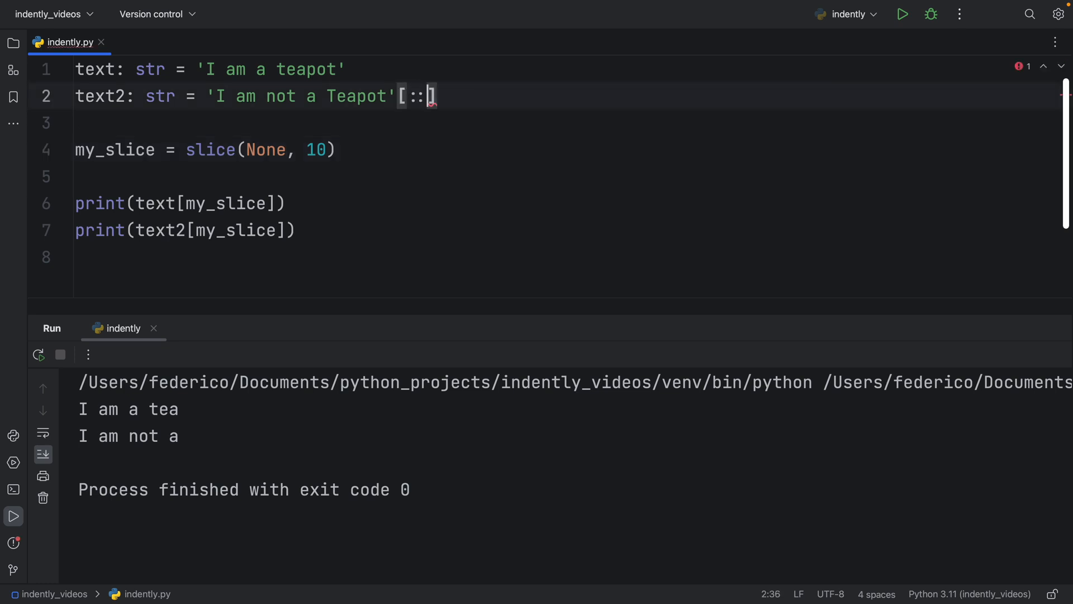
text(-1)
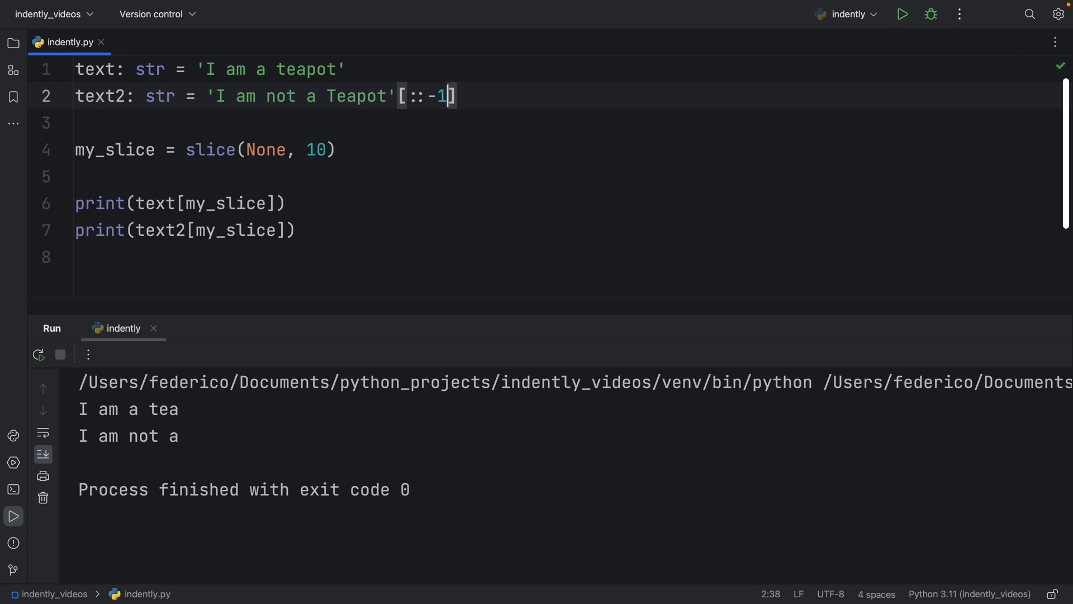
key(backspace)
text(,)
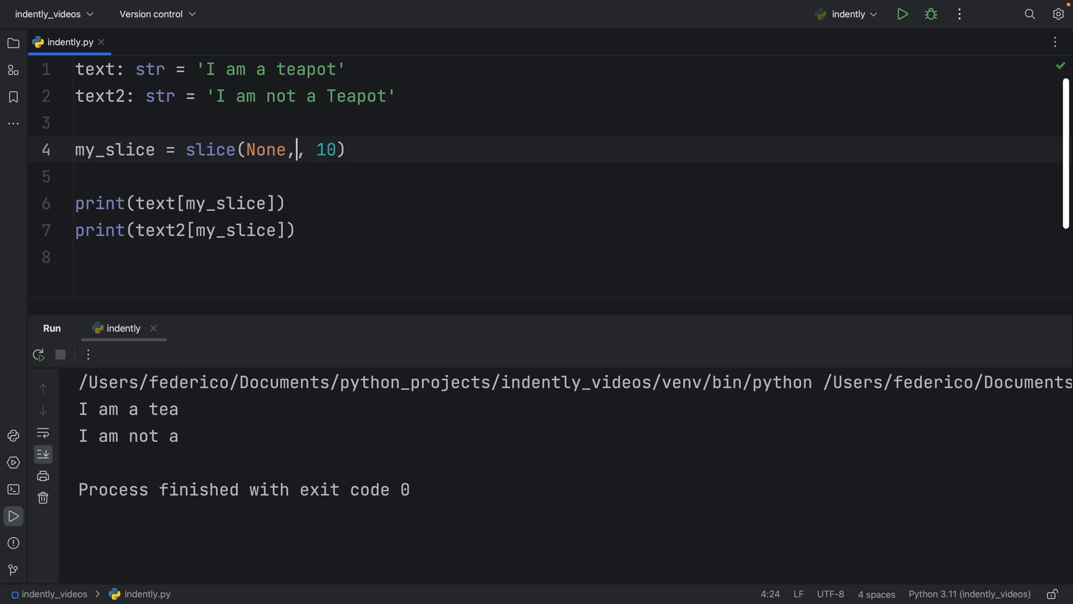
text(None, -1)
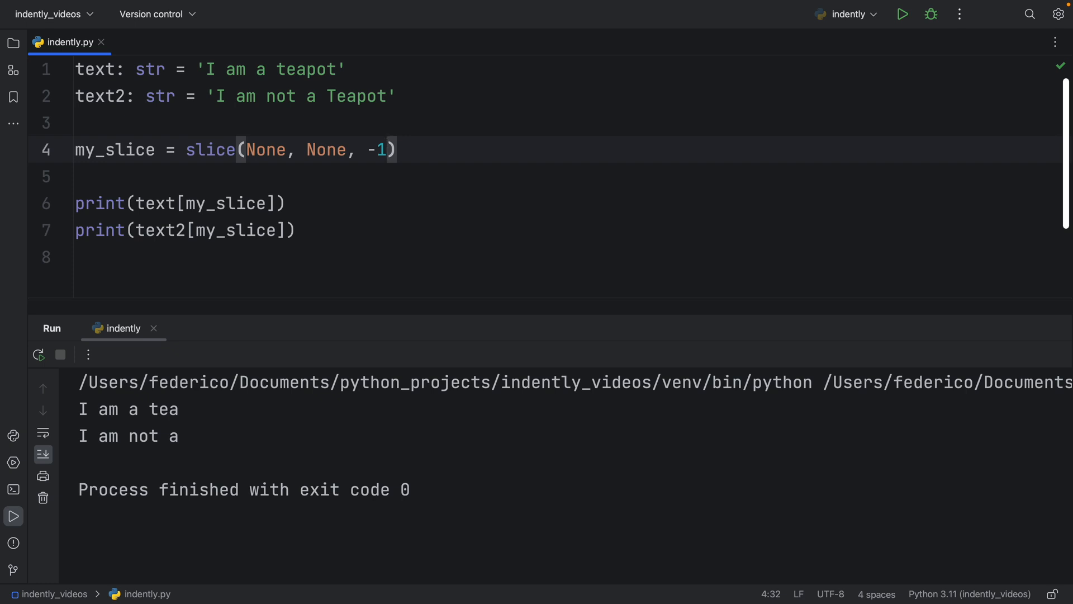
click(902, 13)
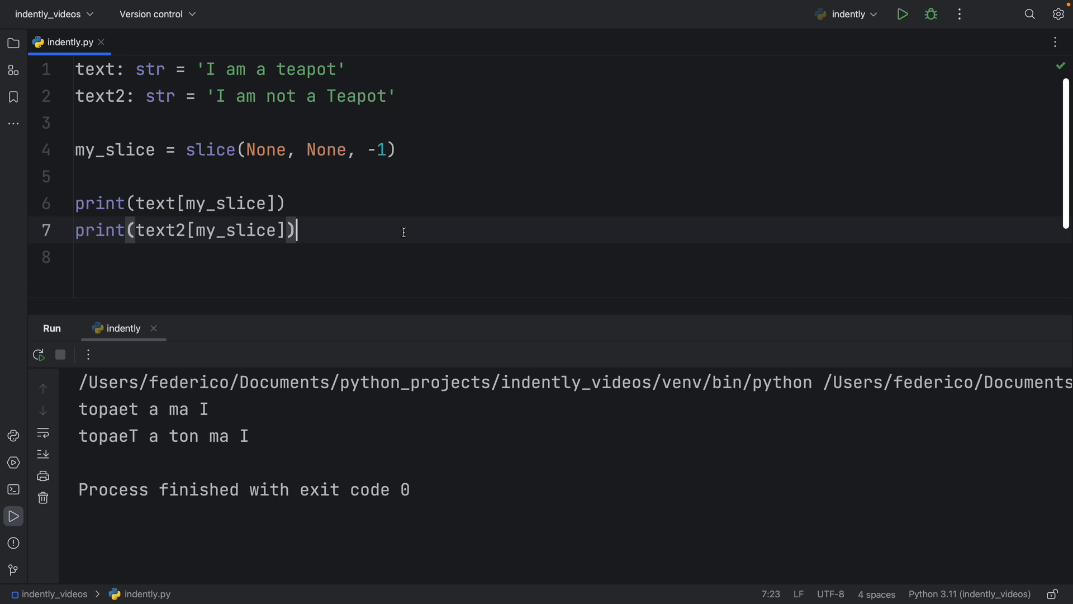
mouse_move(435, 227)
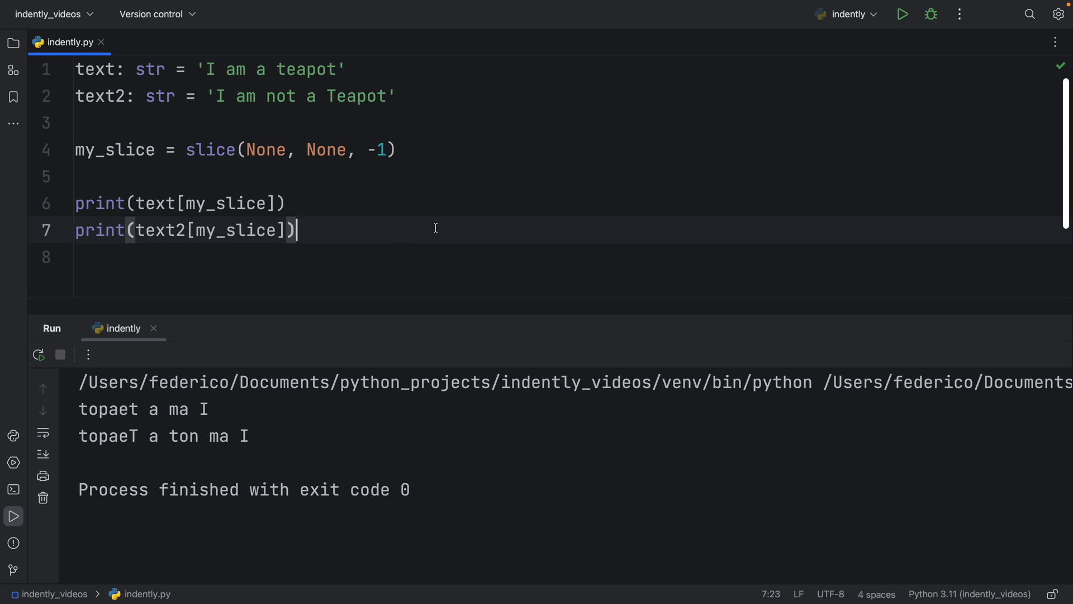